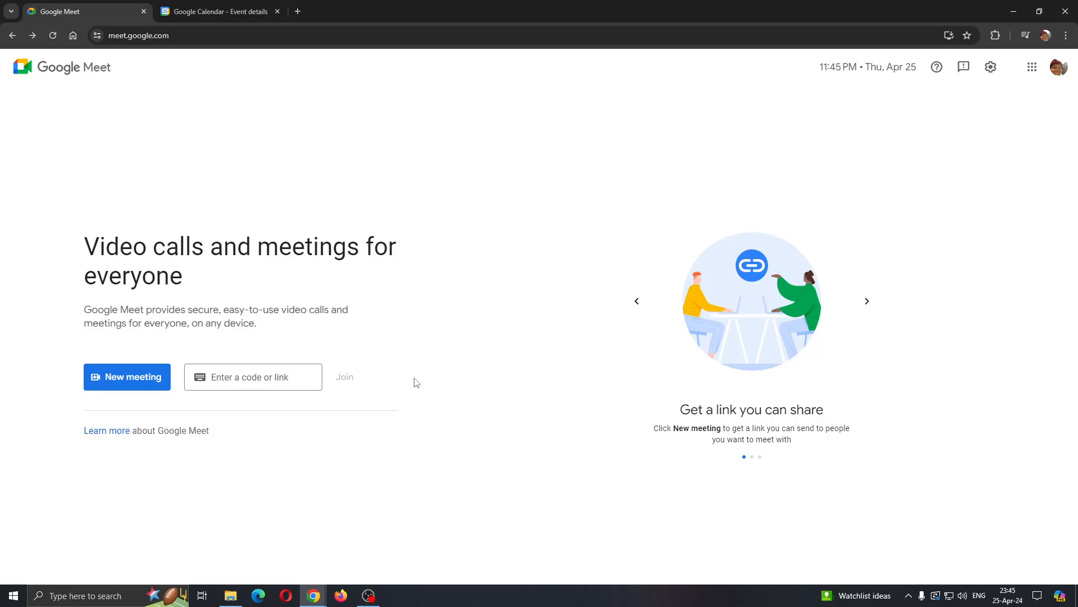
mouse_move(419, 372)
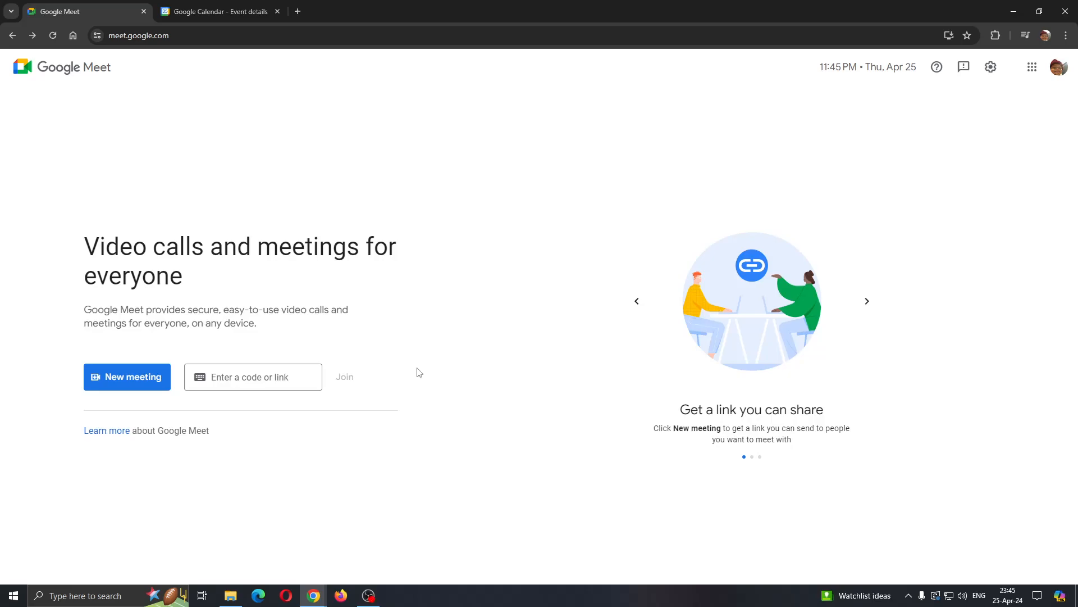
mouse_move(518, 375)
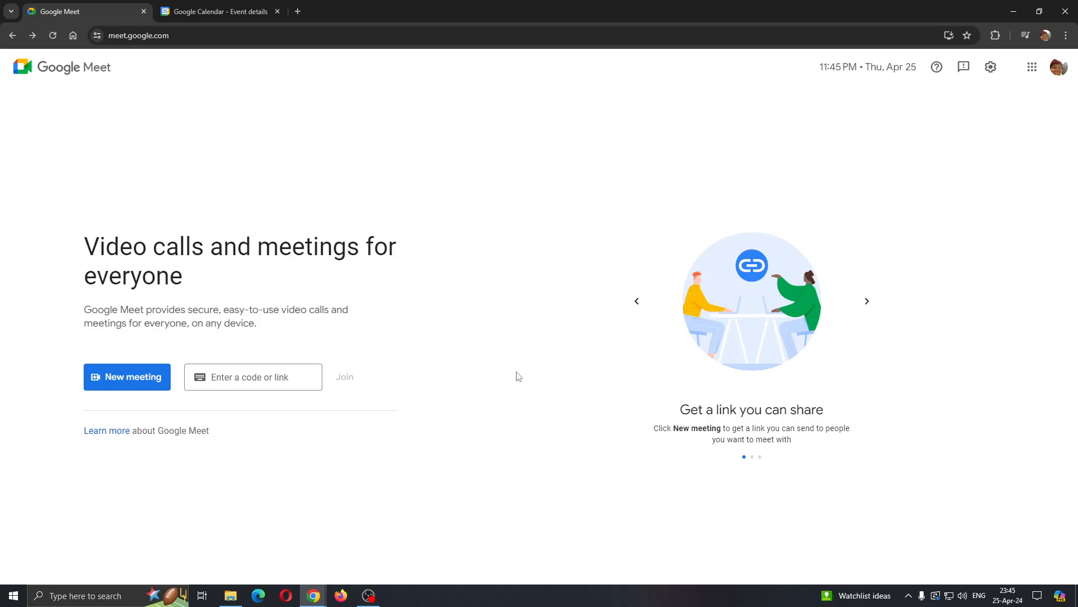
mouse_move(544, 445)
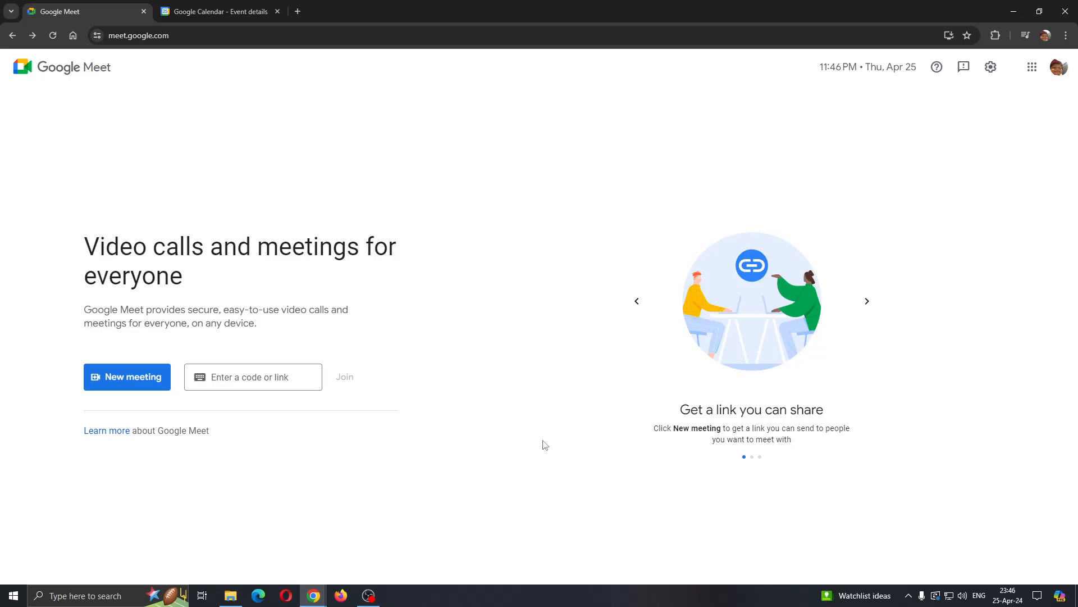
mouse_move(231, 143)
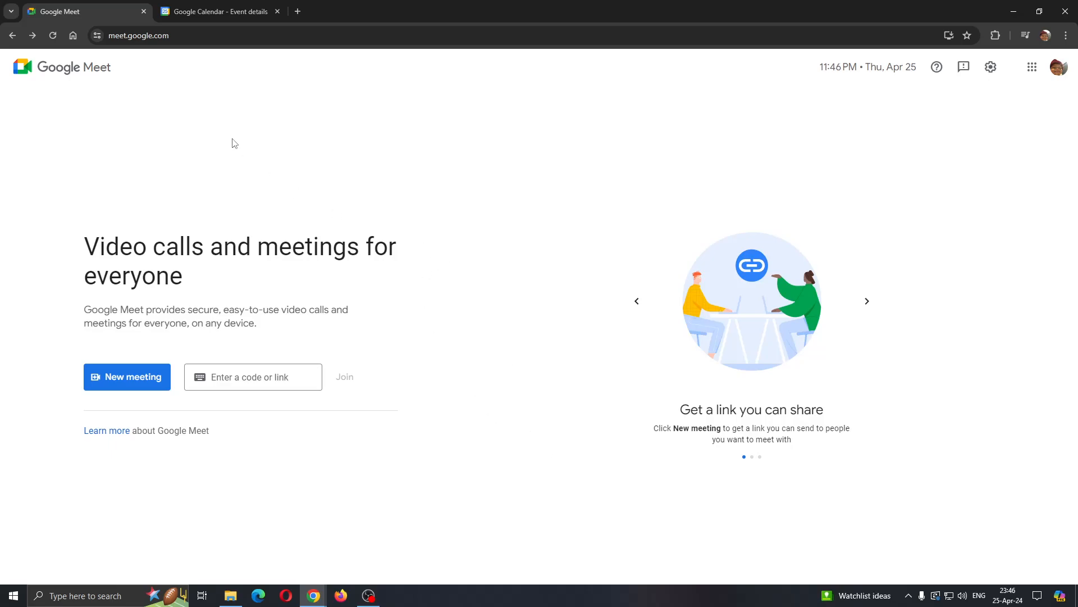
- Abandon the unsaved 'Meeting with somebody' calendar event, confirming Leave in the prompt
left_click(219, 11)
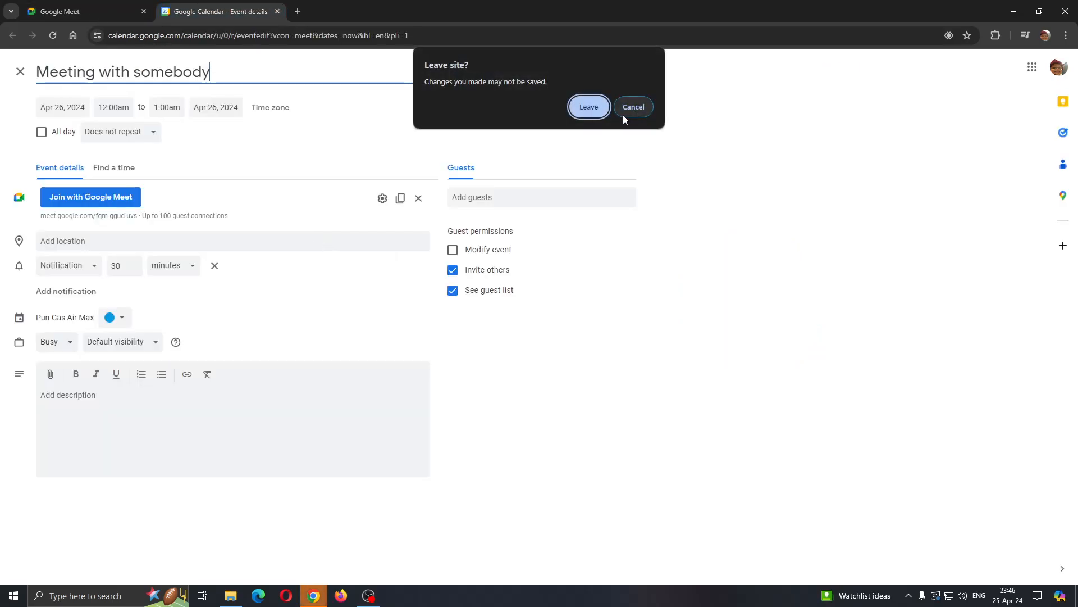
left_click(588, 106)
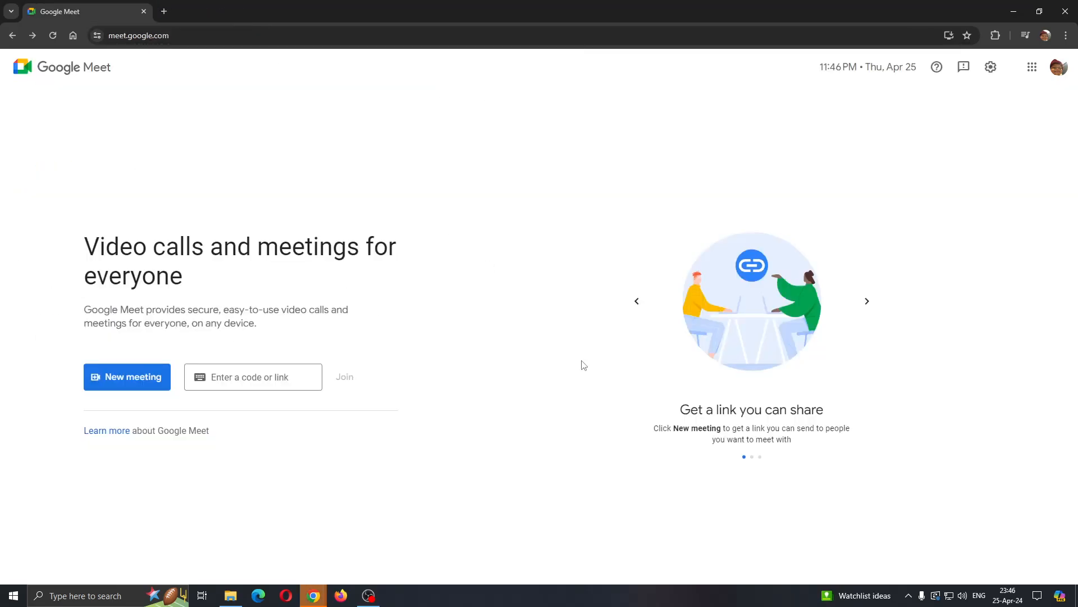
mouse_move(529, 403)
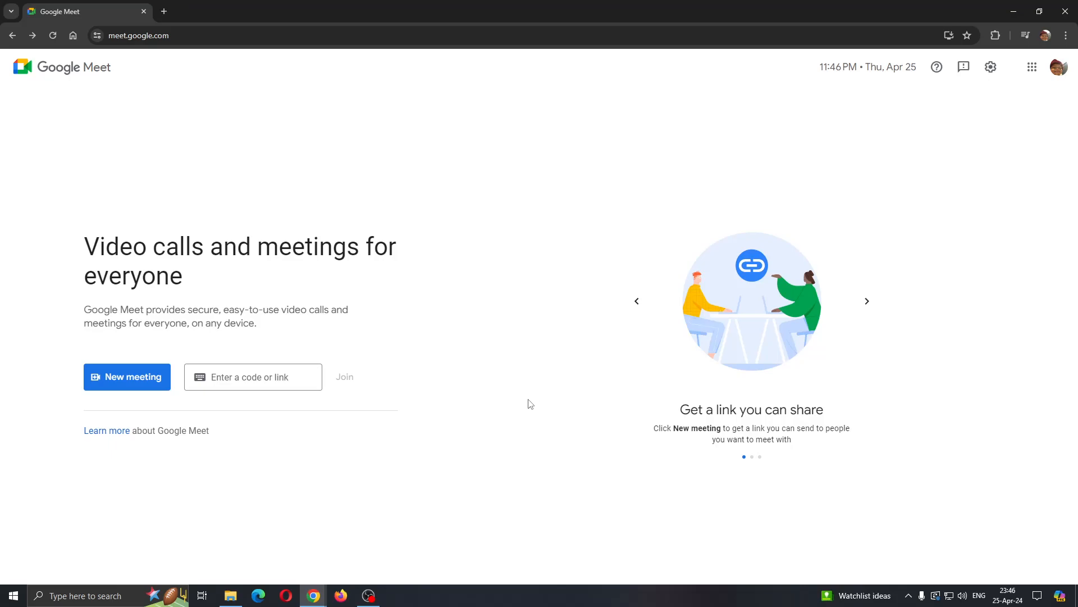
mouse_move(511, 428)
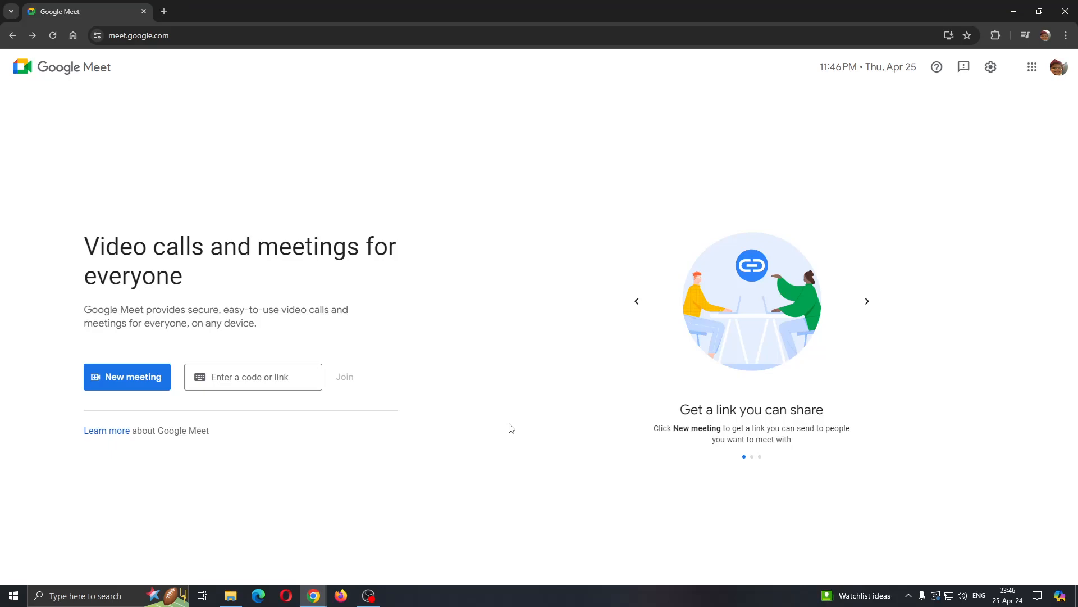
mouse_move(519, 442)
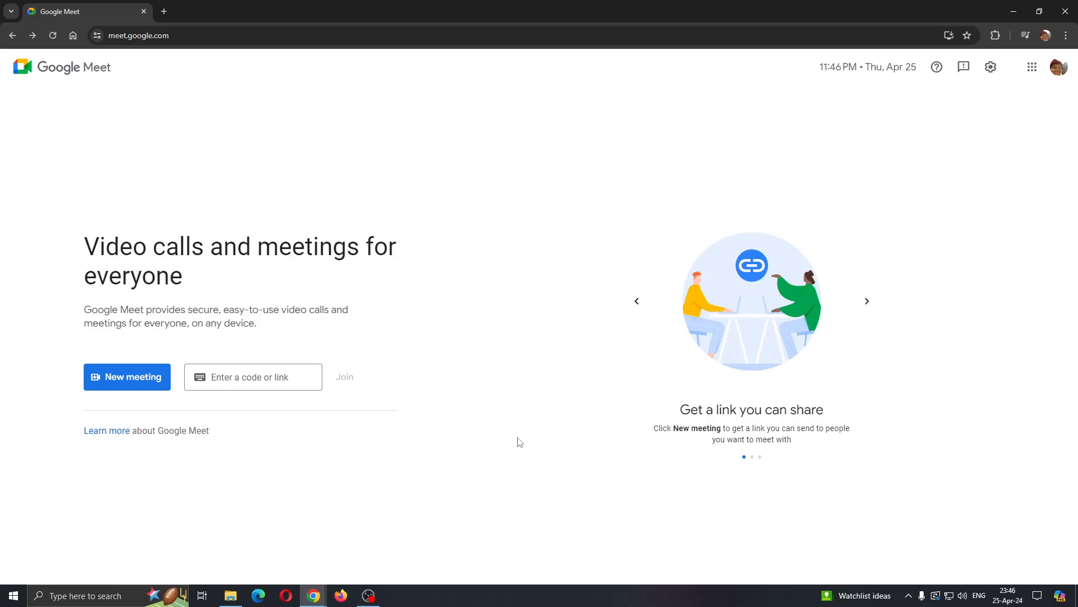
mouse_move(516, 437)
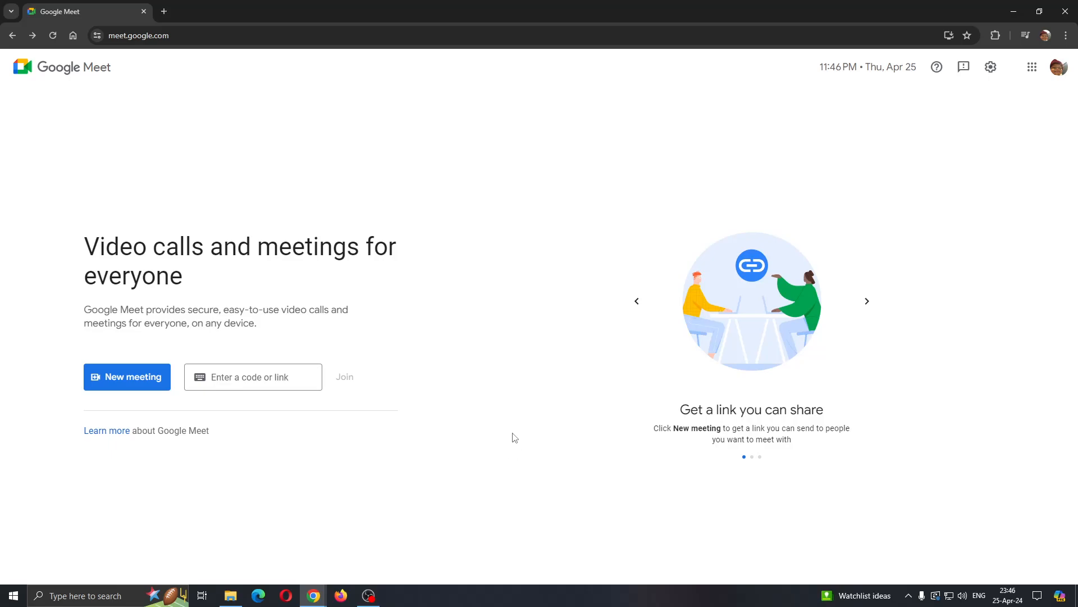
mouse_move(503, 457)
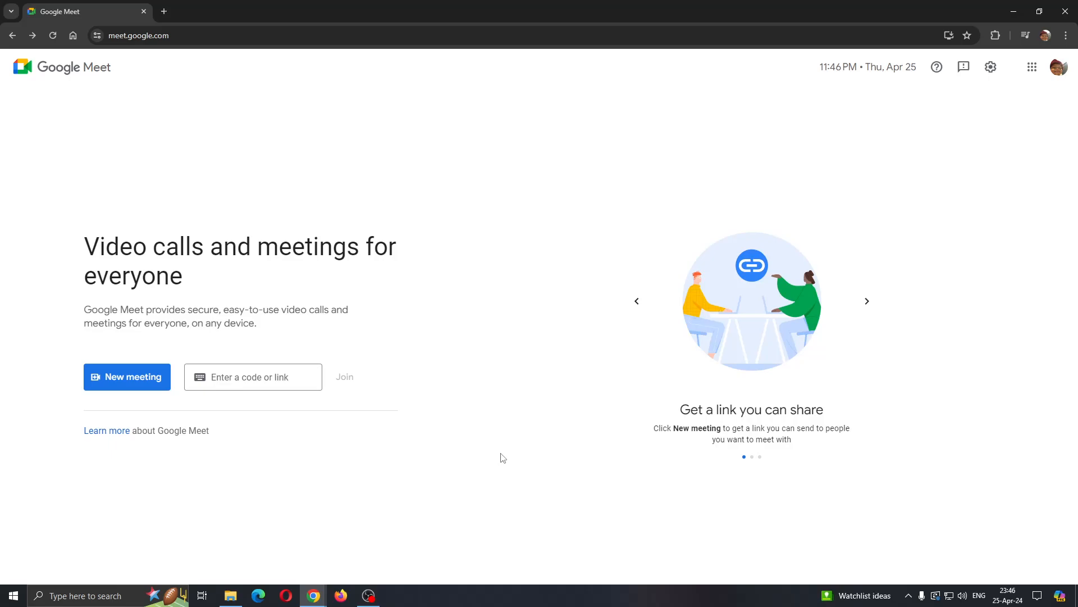
mouse_move(482, 467)
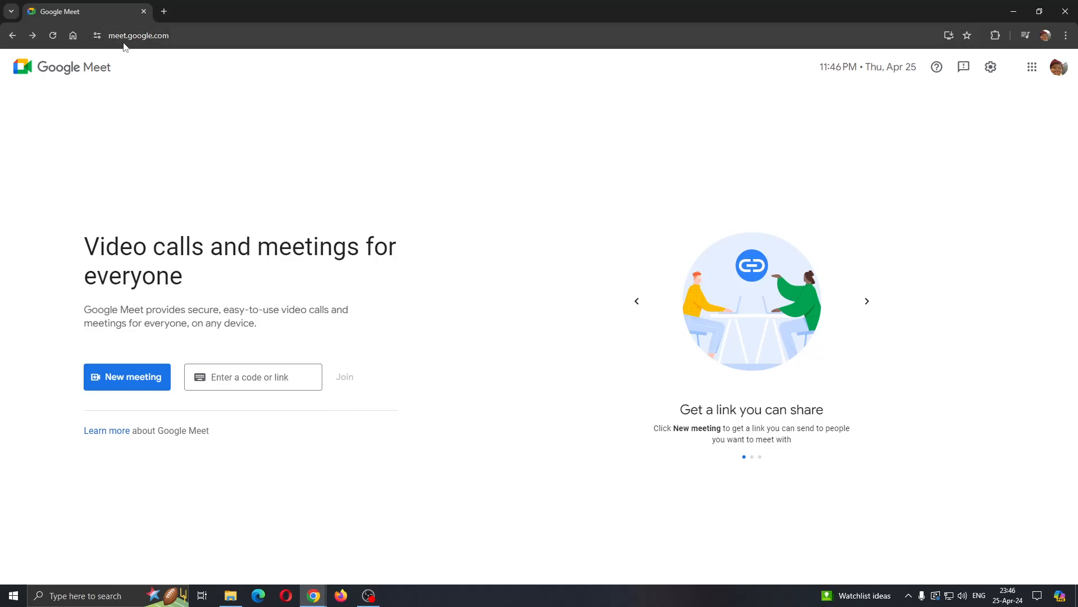
mouse_move(310, 131)
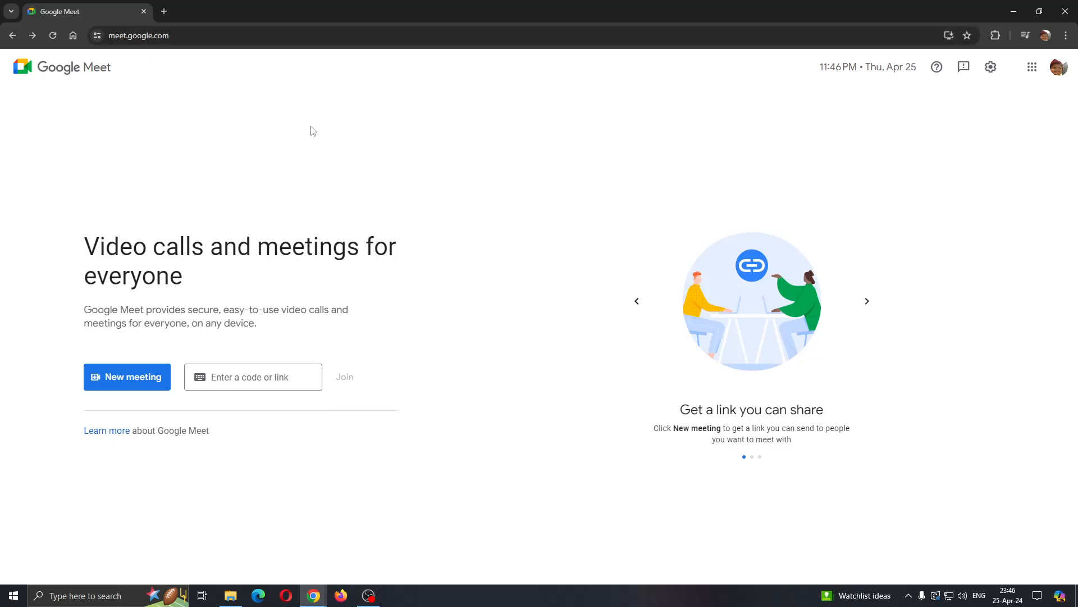
mouse_move(806, 421)
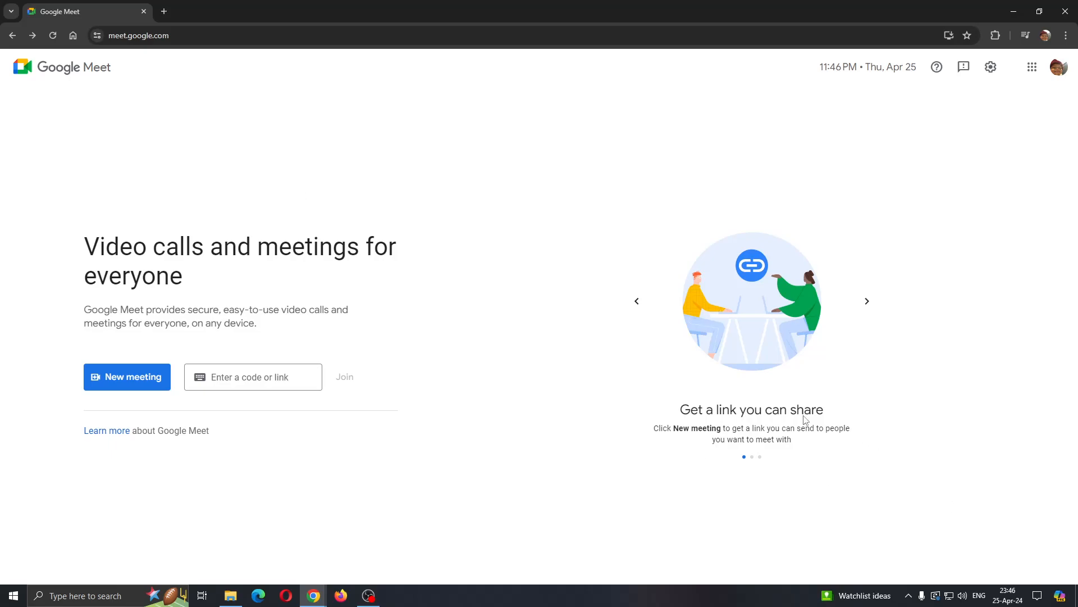
mouse_move(854, 380)
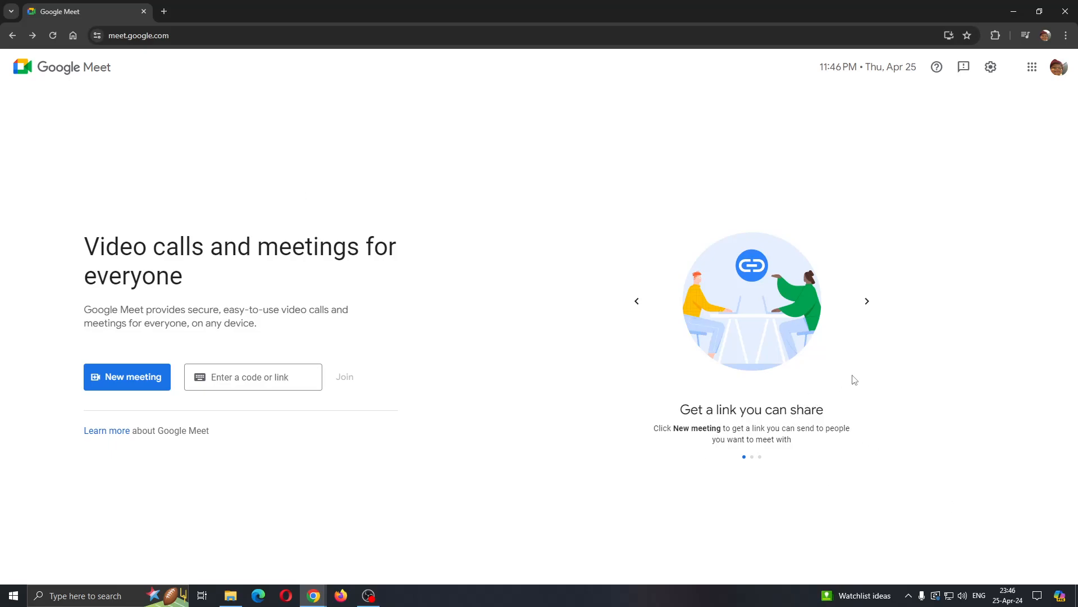
mouse_move(1069, 64)
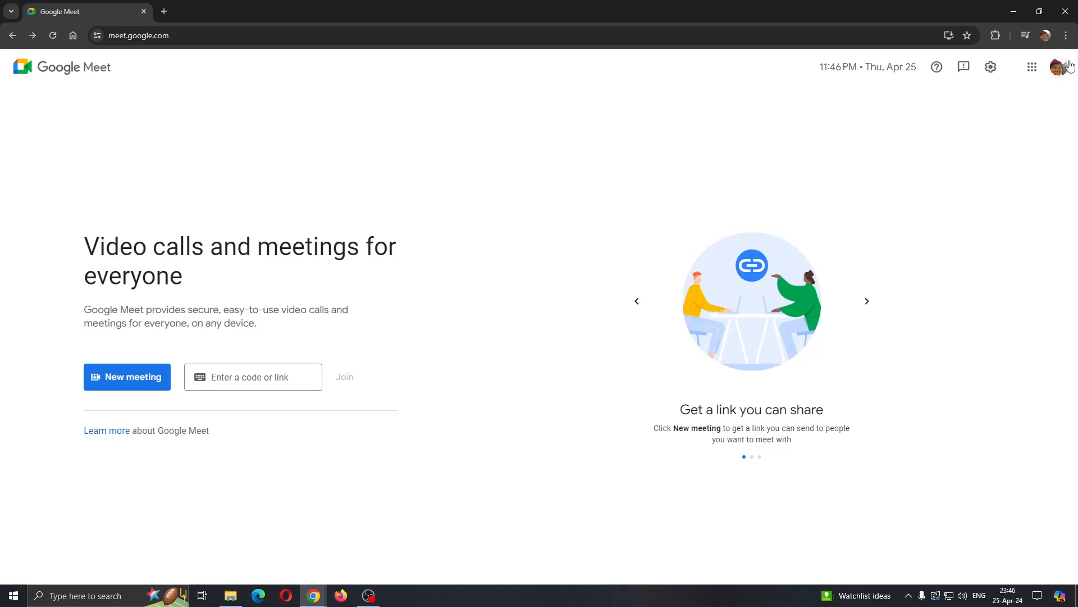
mouse_move(918, 128)
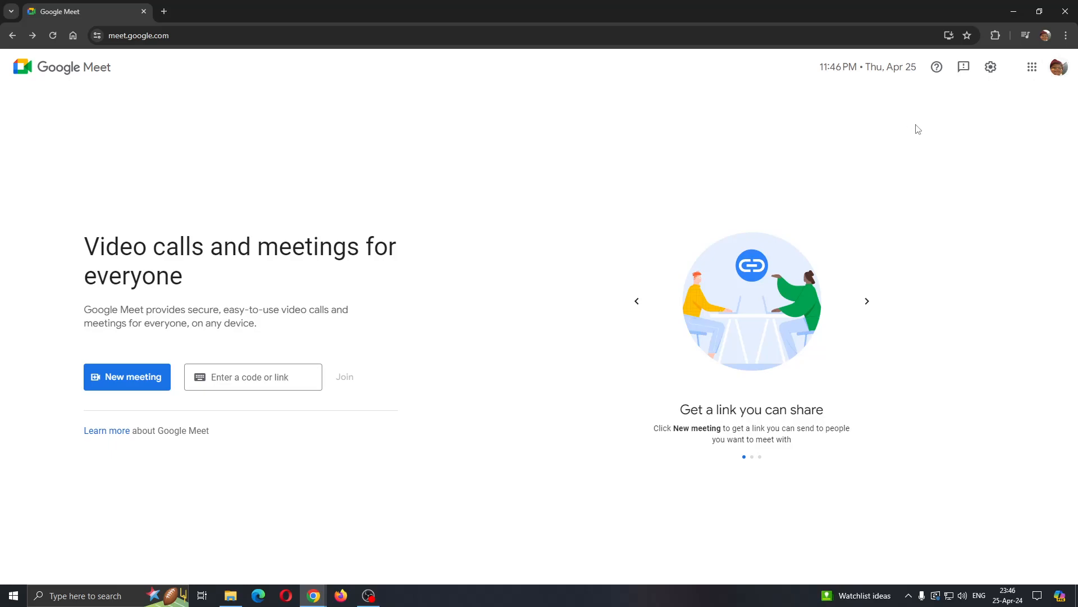
mouse_move(387, 259)
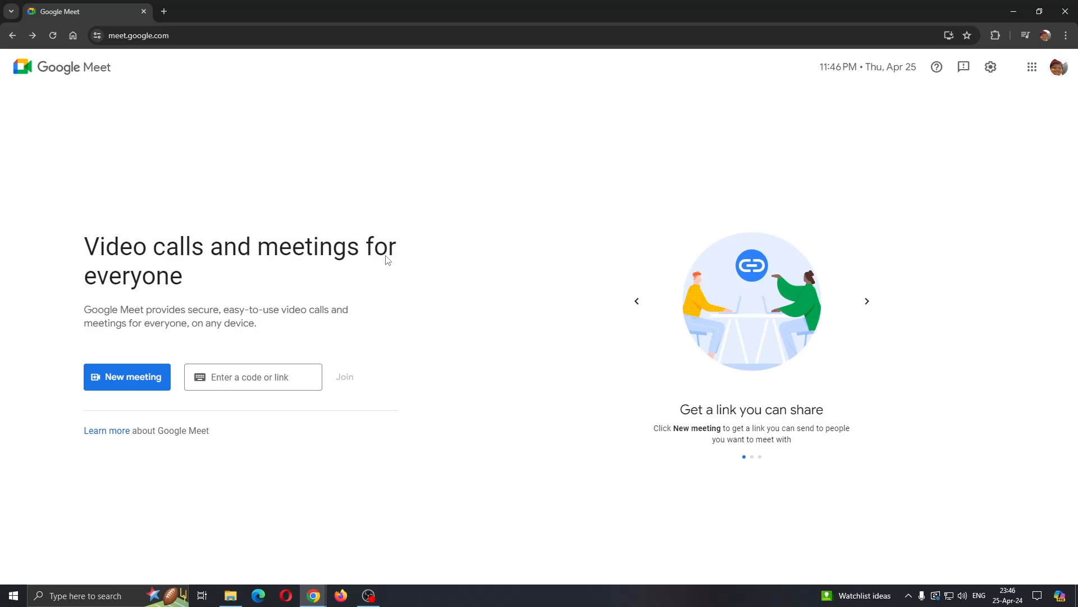
mouse_move(537, 324)
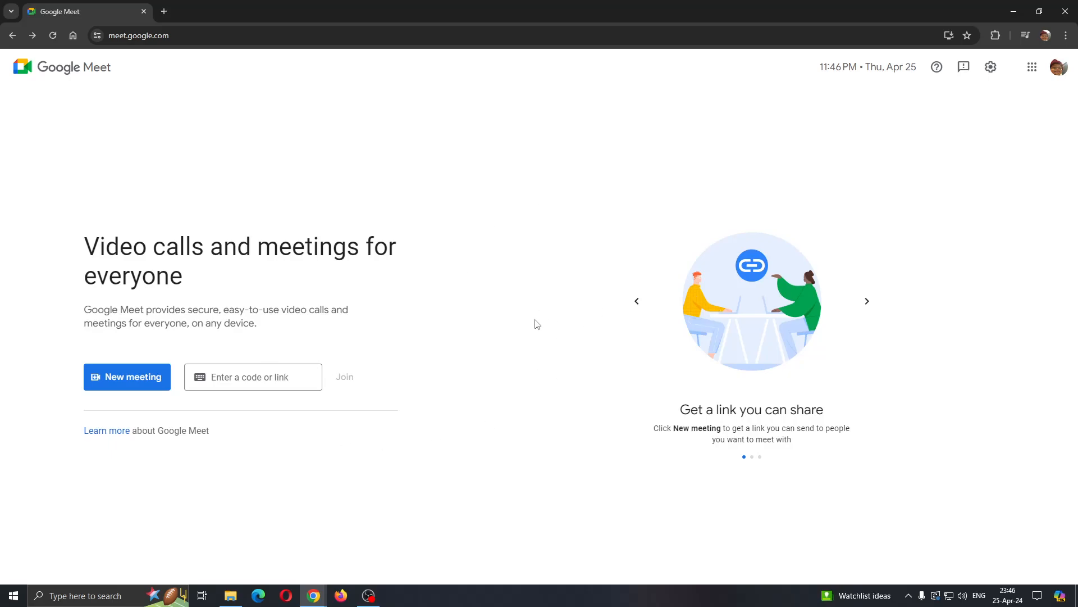
mouse_move(127, 382)
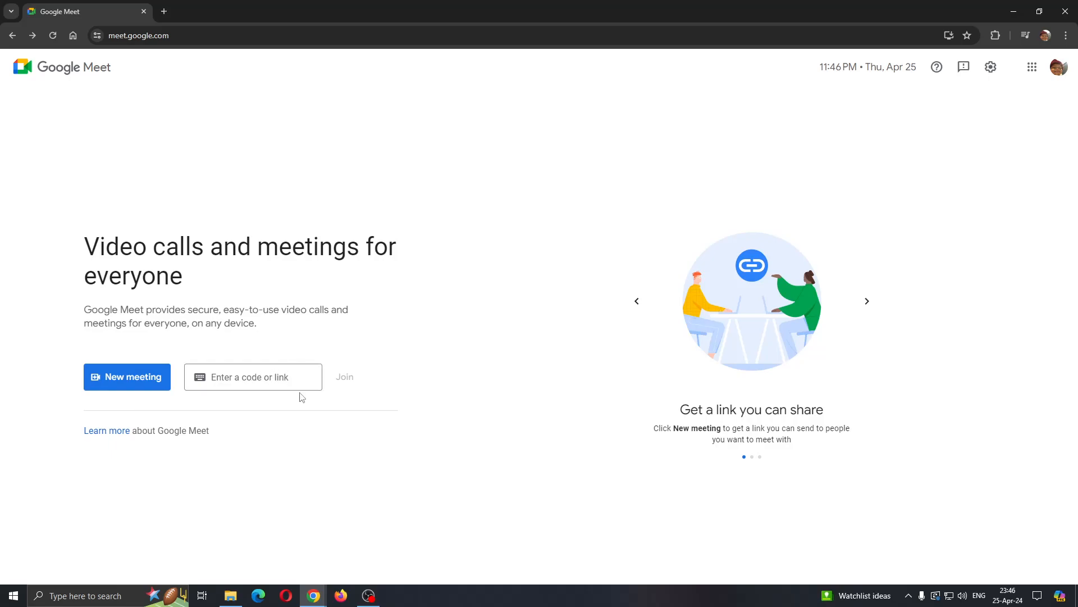
mouse_move(435, 436)
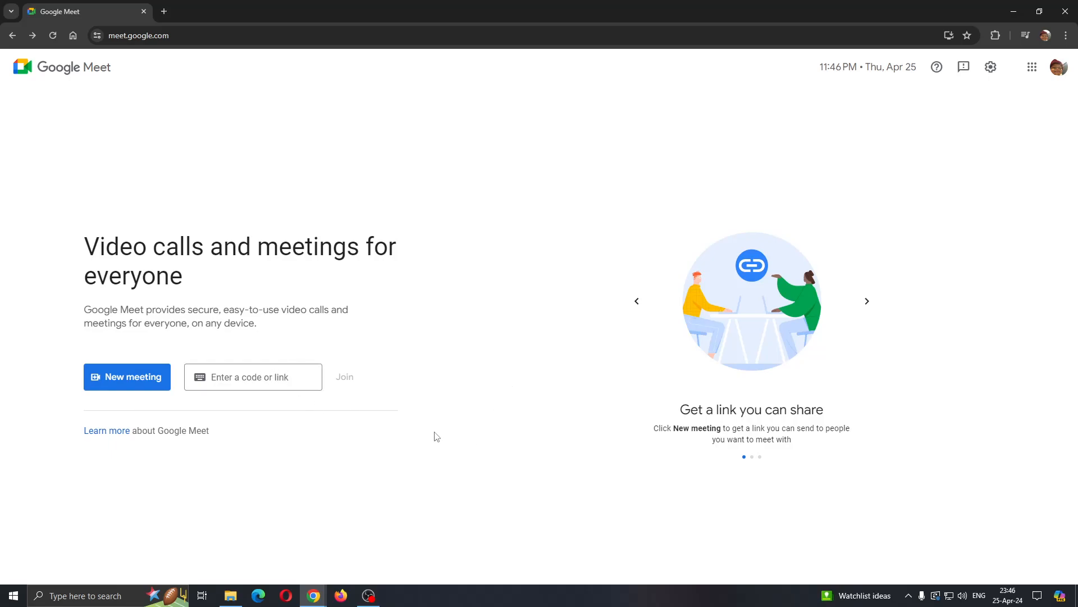
mouse_move(432, 428)
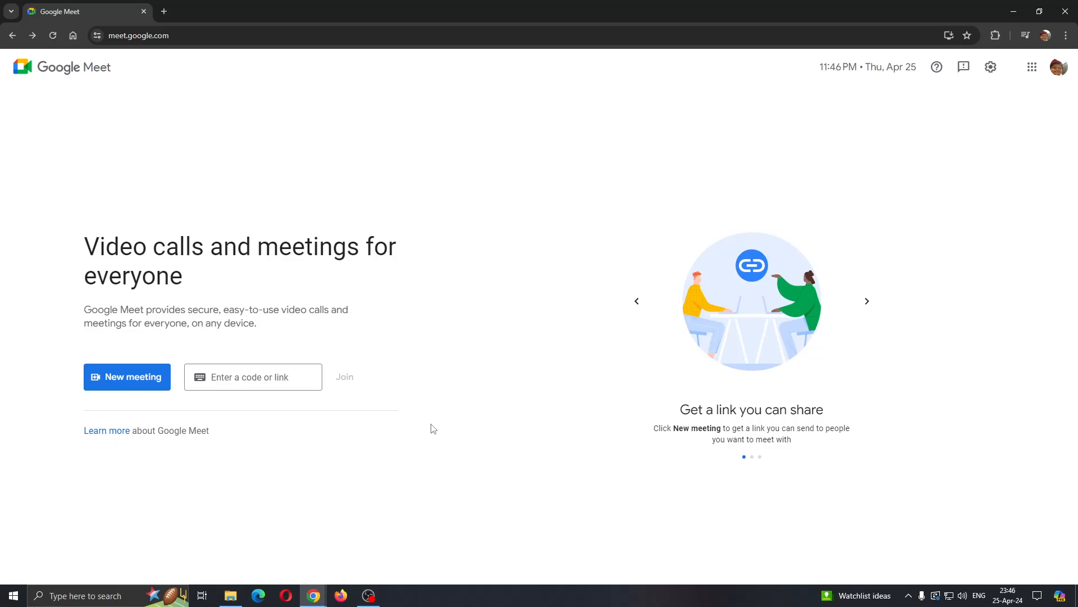
mouse_move(437, 416)
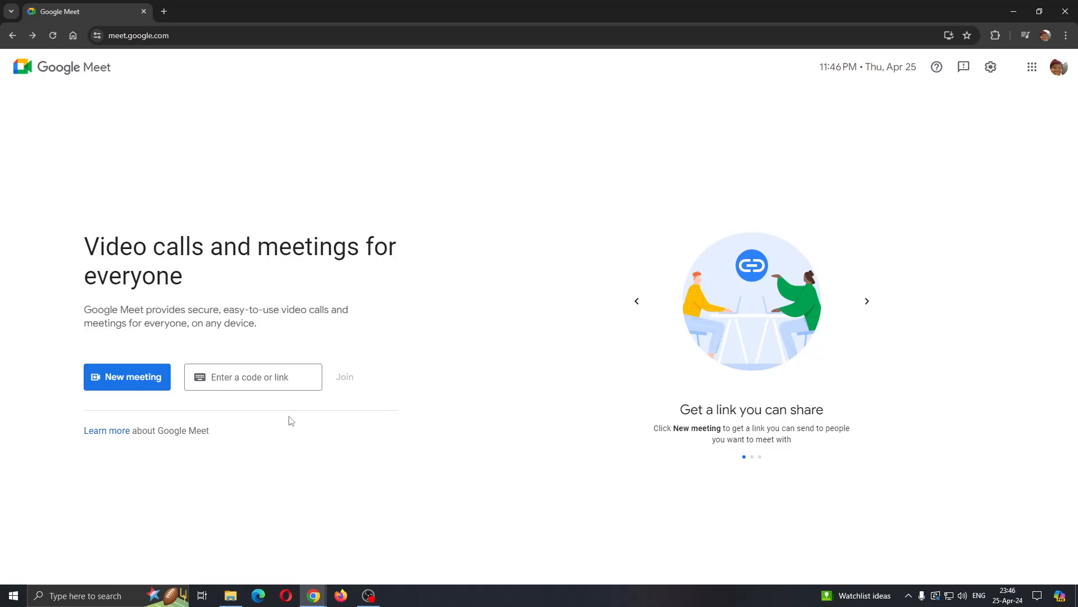
mouse_move(127, 381)
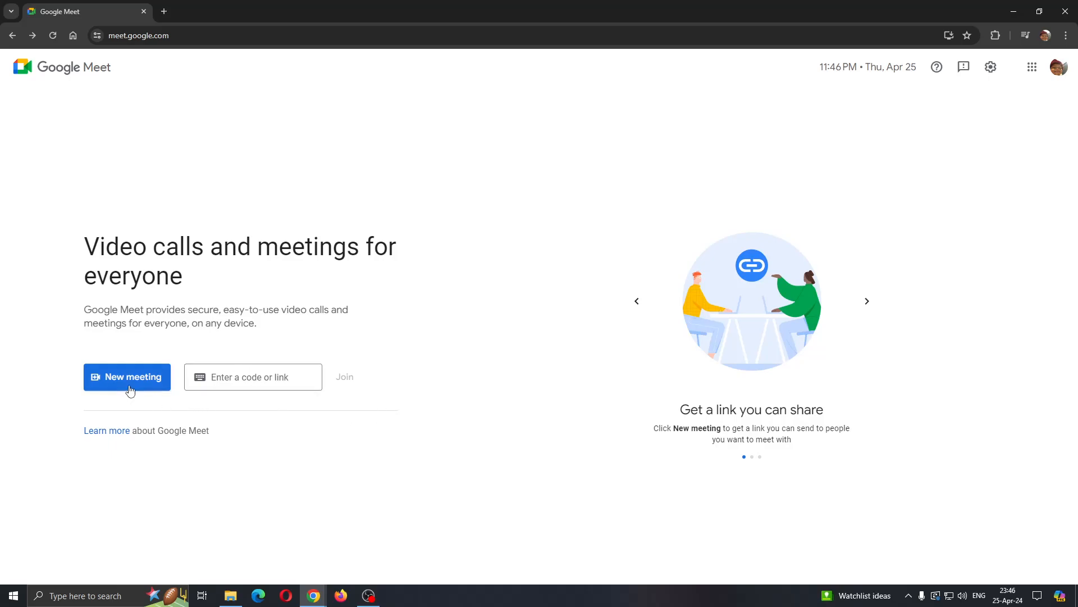
- Start an instant meeting from New meeting and dismiss the 'Your meeting's ready' notice
left_click(127, 376)
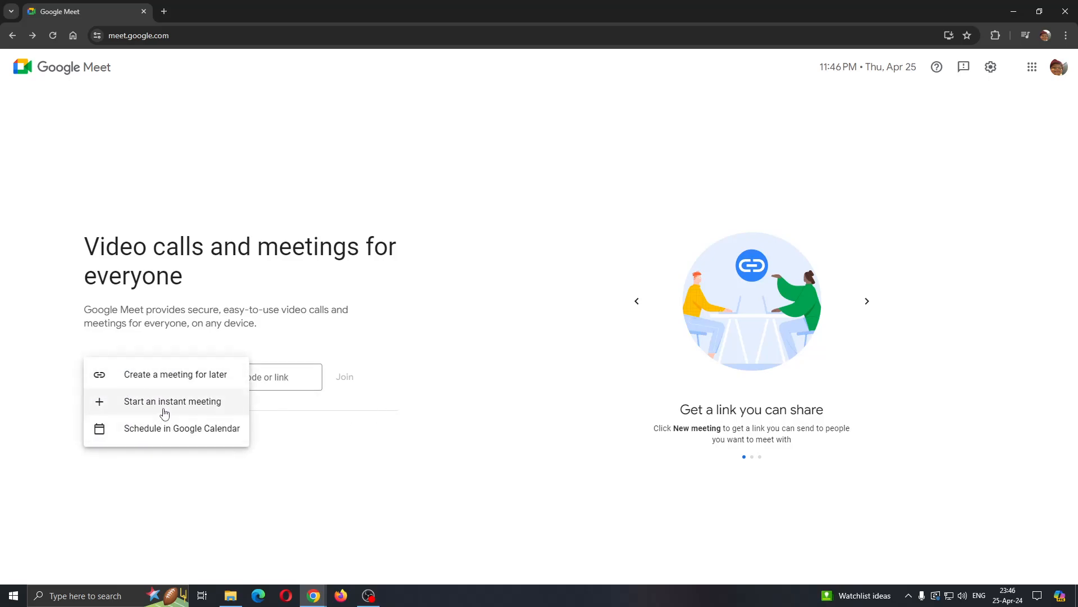
left_click(173, 401)
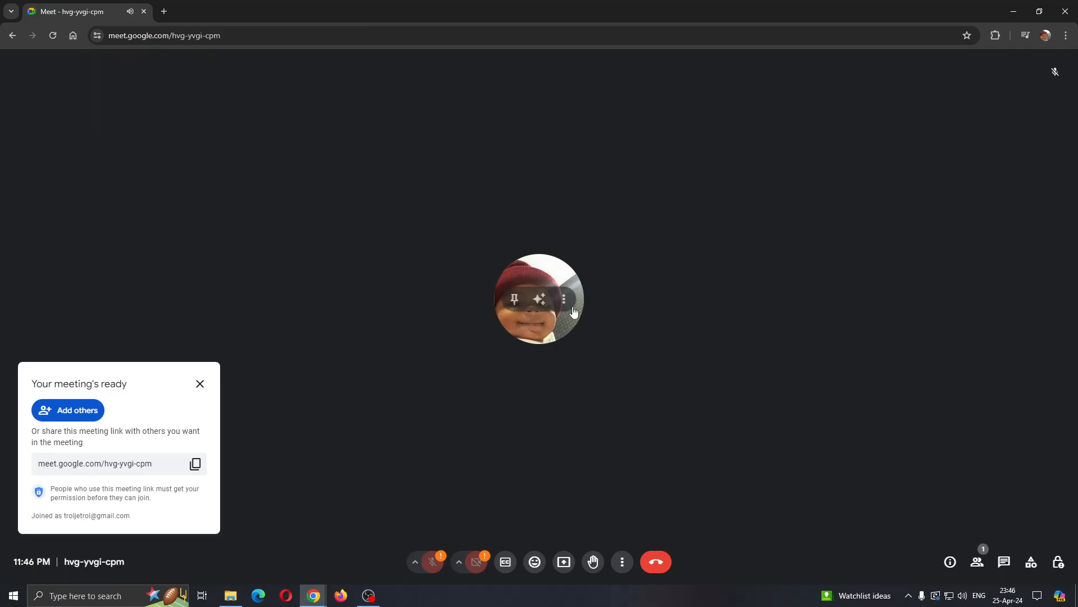
mouse_move(128, 421)
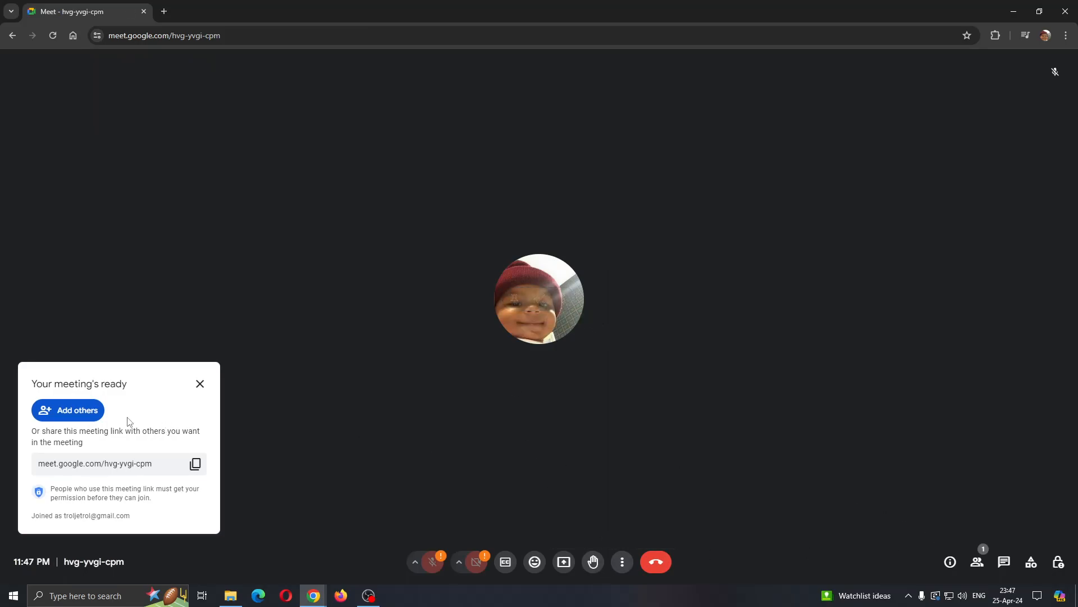
left_click(200, 384)
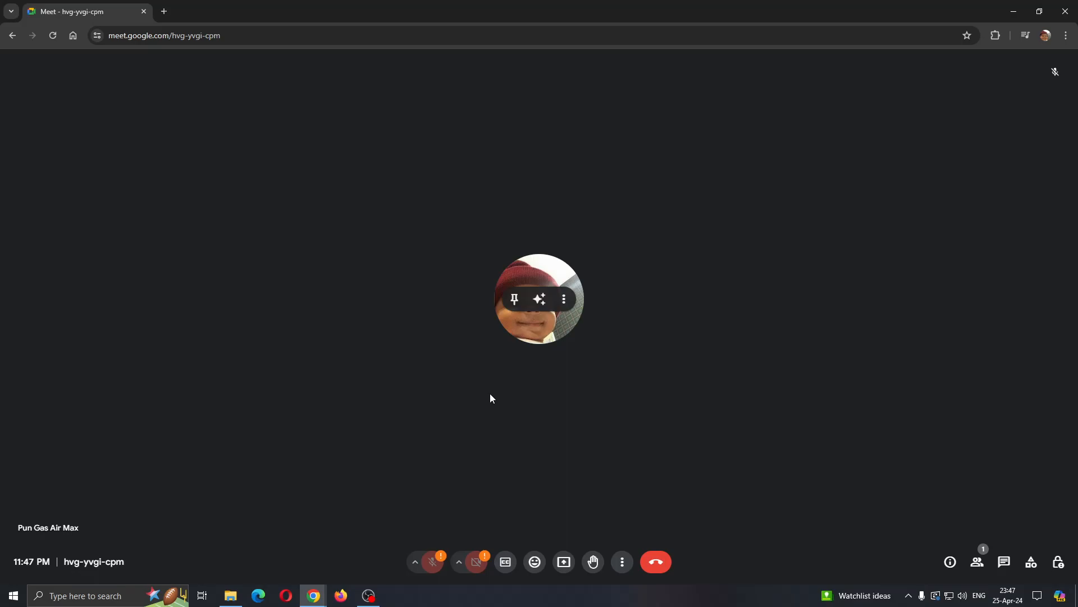
mouse_move(485, 403)
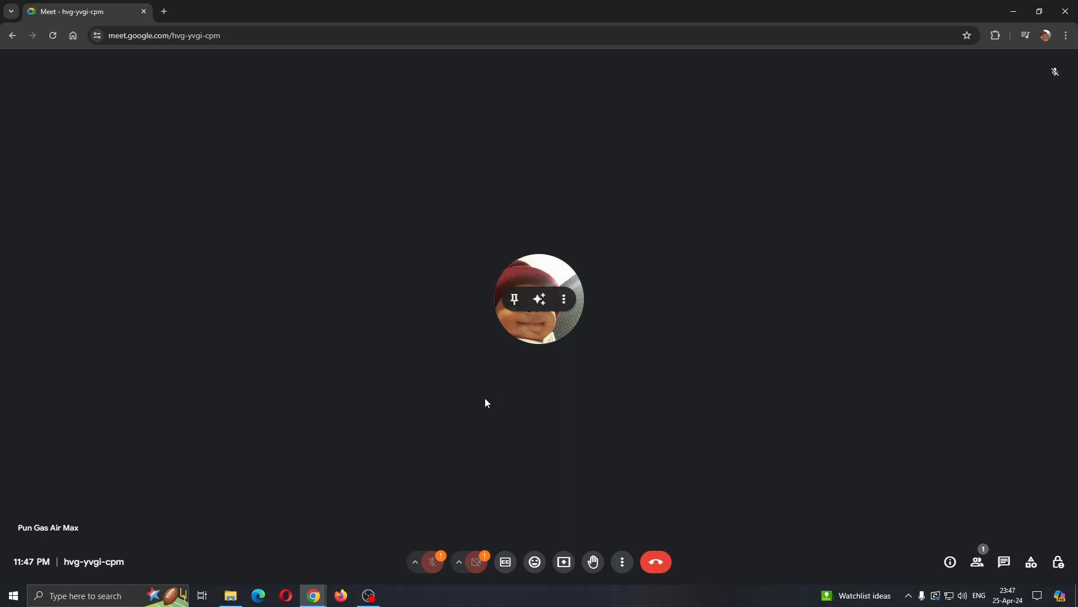
mouse_move(751, 259)
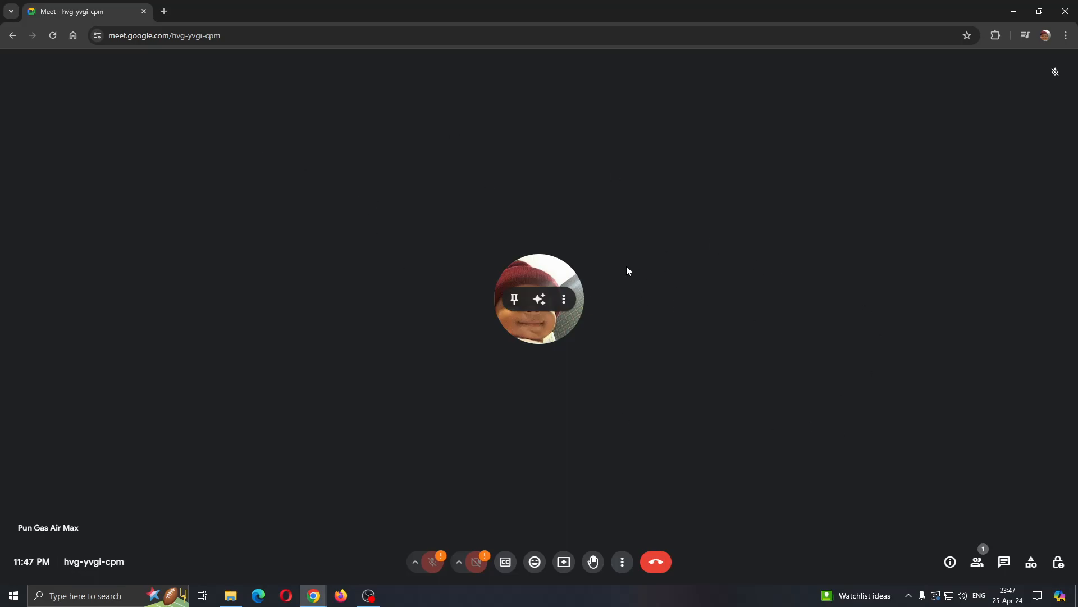
mouse_move(805, 446)
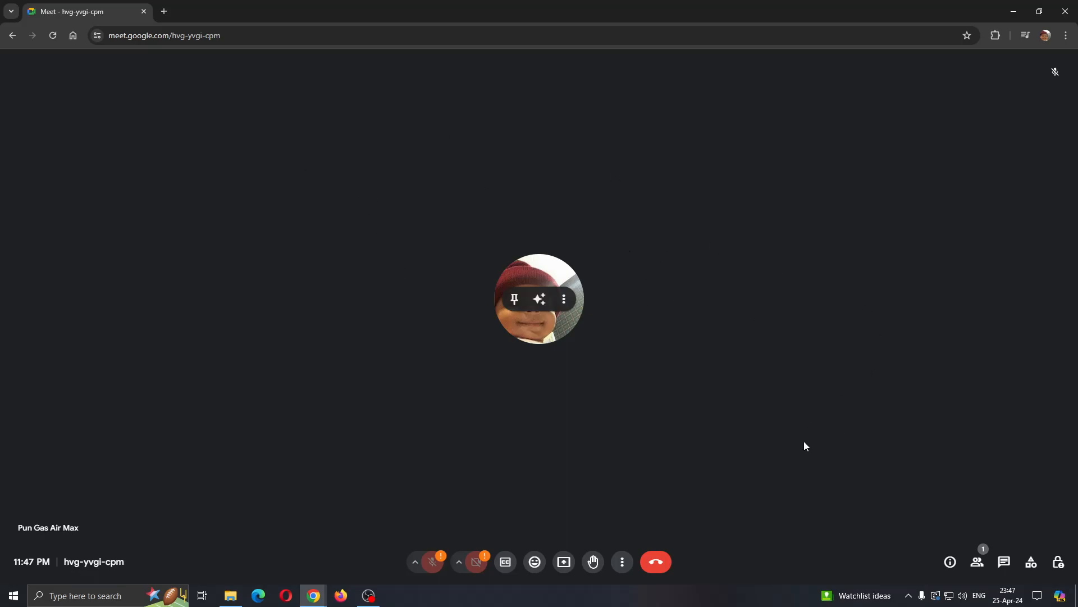
mouse_move(977, 561)
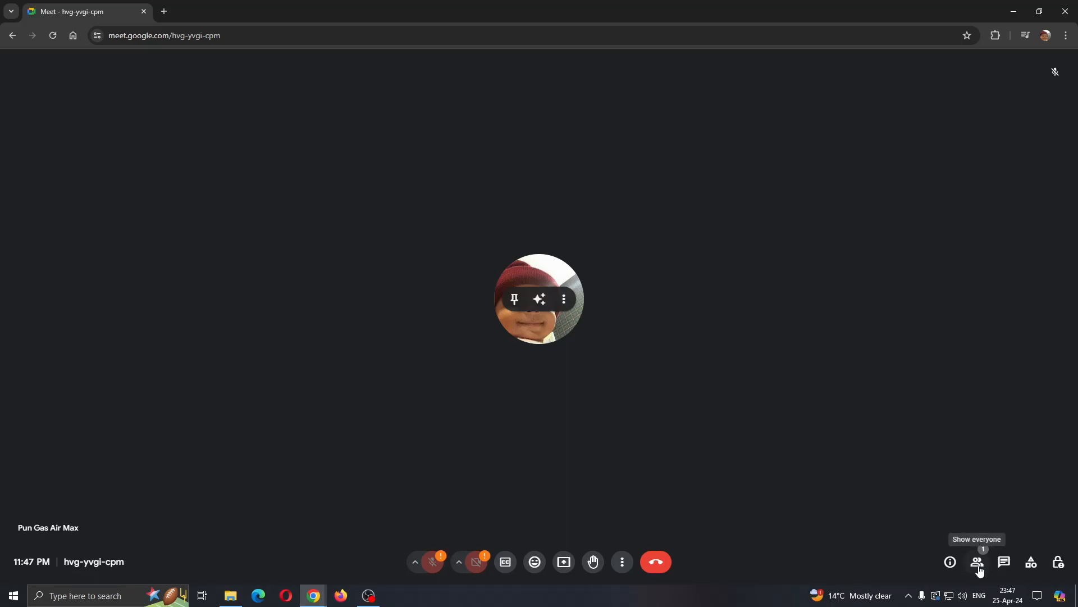
- Show the People list, view the three-dot options beside the host, then dismiss them
left_click(977, 561)
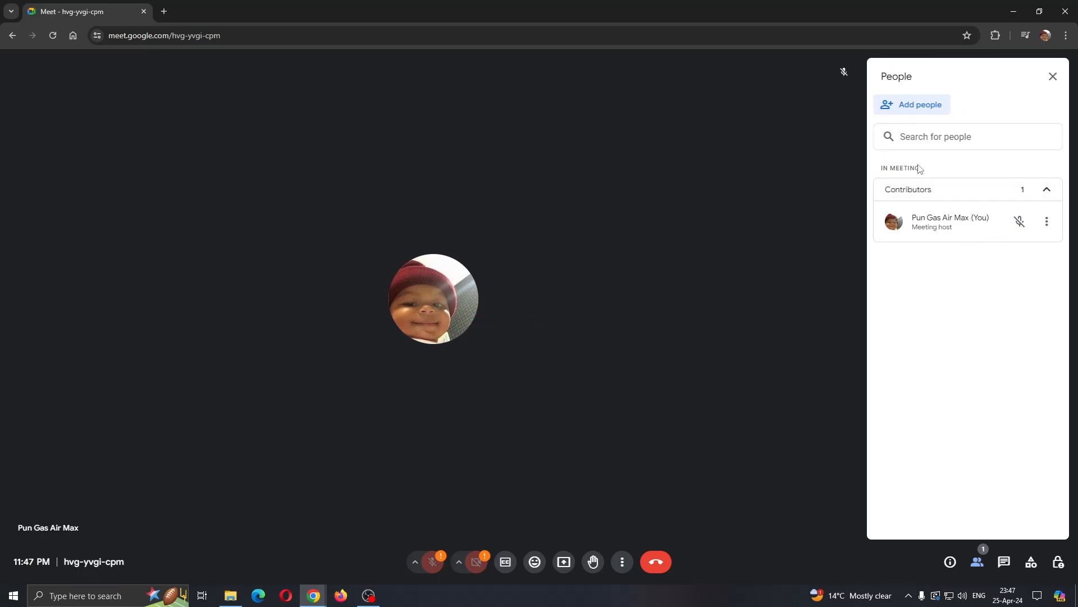
mouse_move(1035, 231)
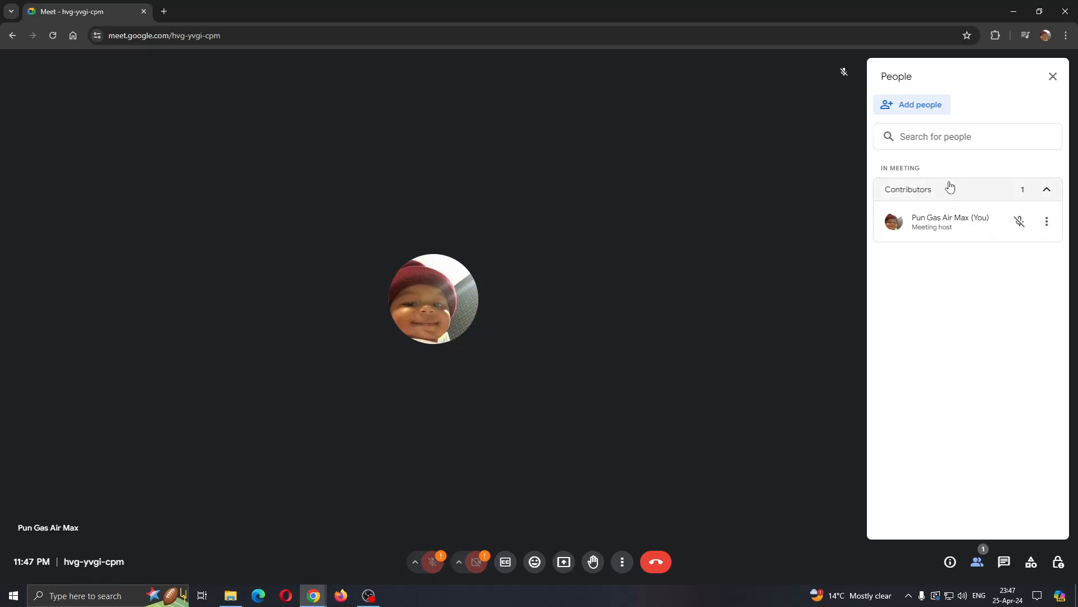
mouse_move(1046, 221)
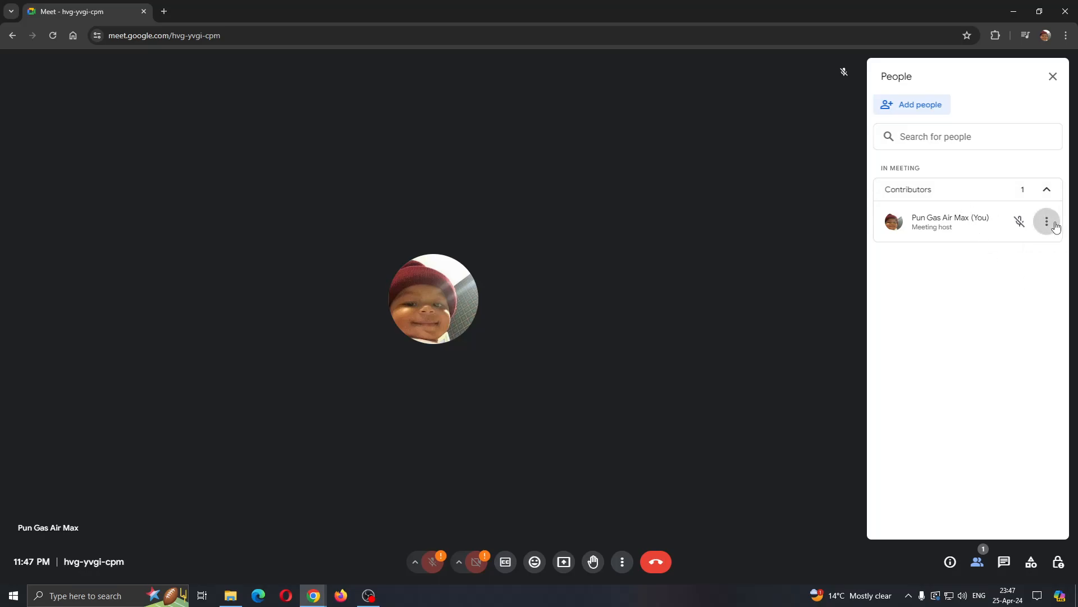
left_click(1046, 222)
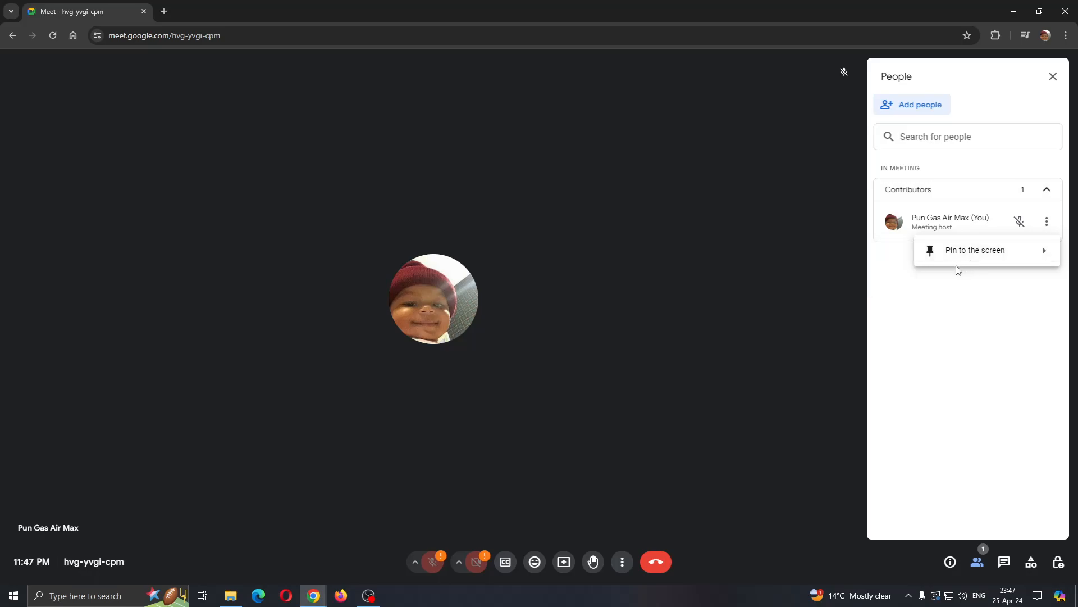
mouse_move(986, 285)
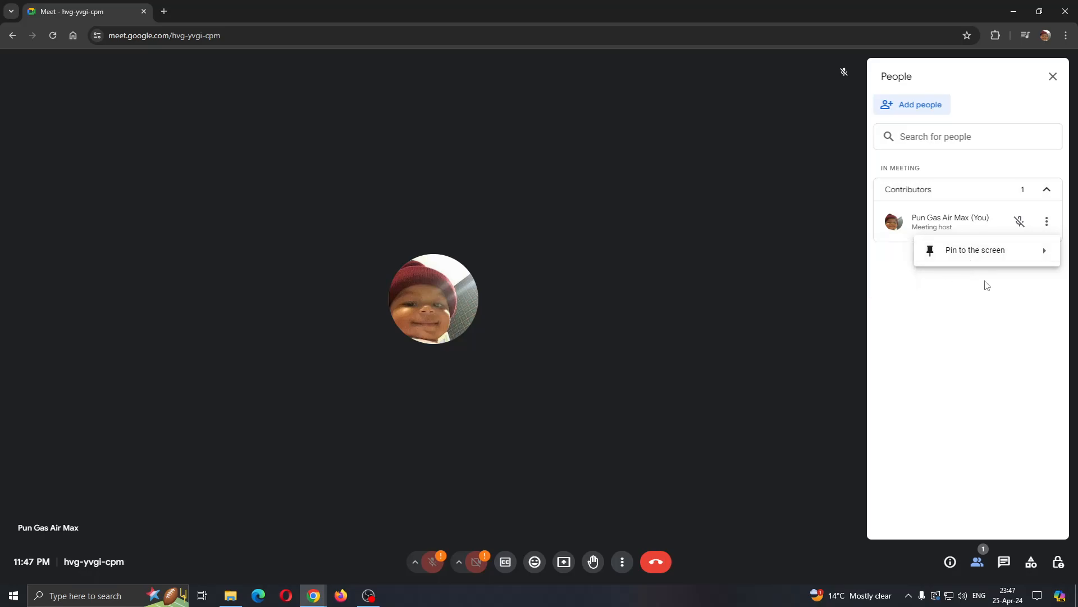
left_click(728, 345)
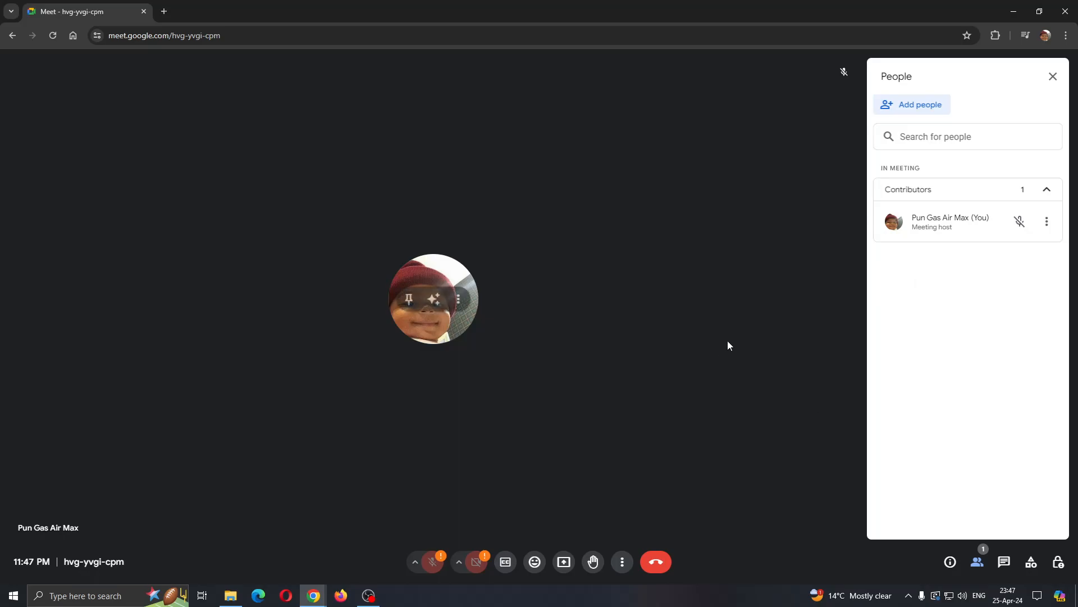
- Leave the call and return to the Meet home screen for starting or joining meetings
left_click(1051, 77)
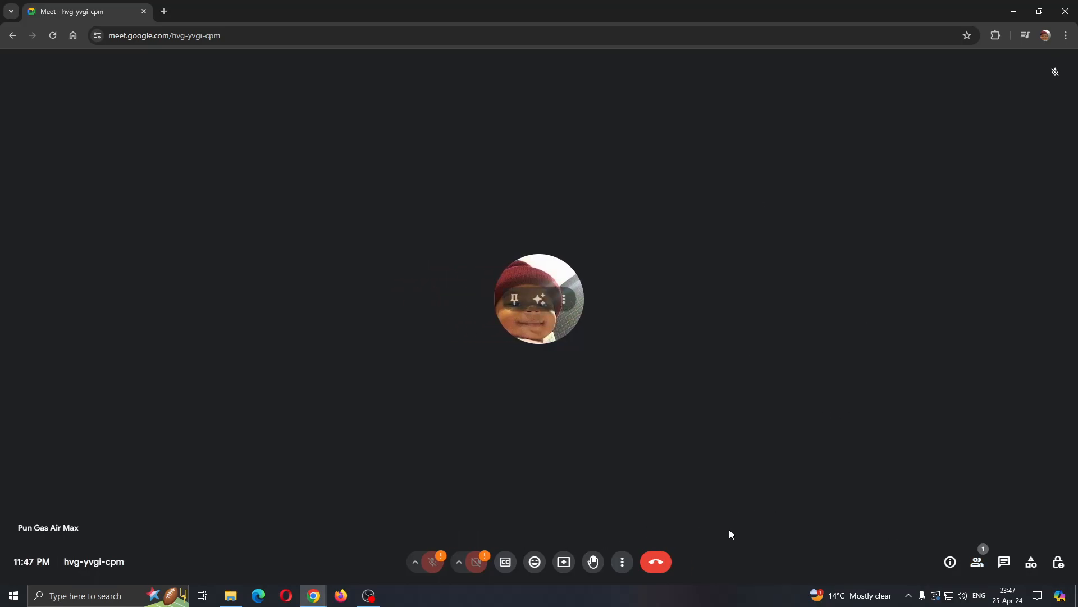
left_click(653, 562)
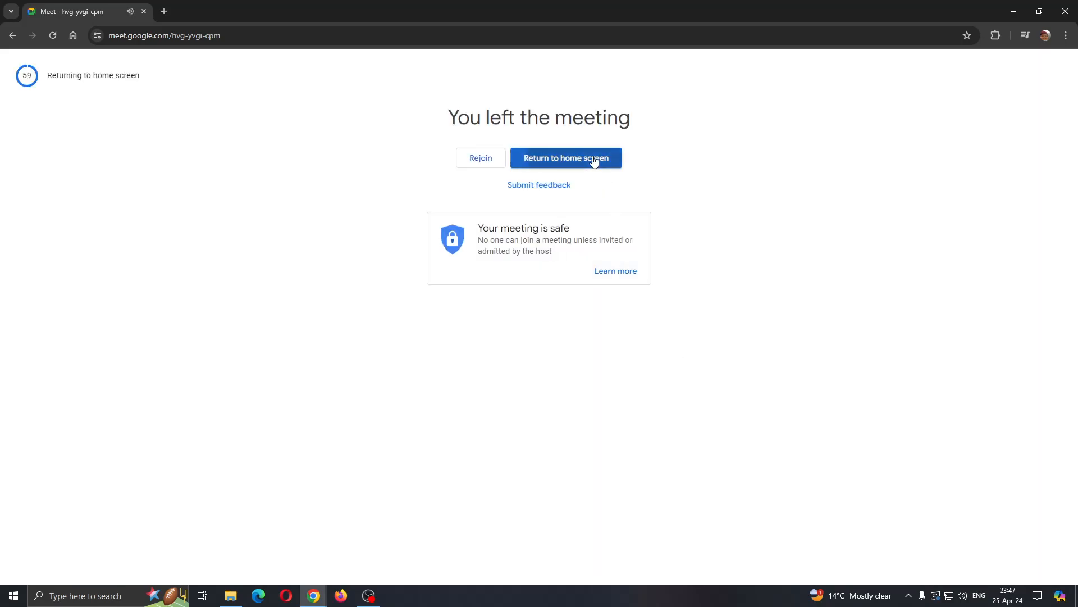
left_click(565, 157)
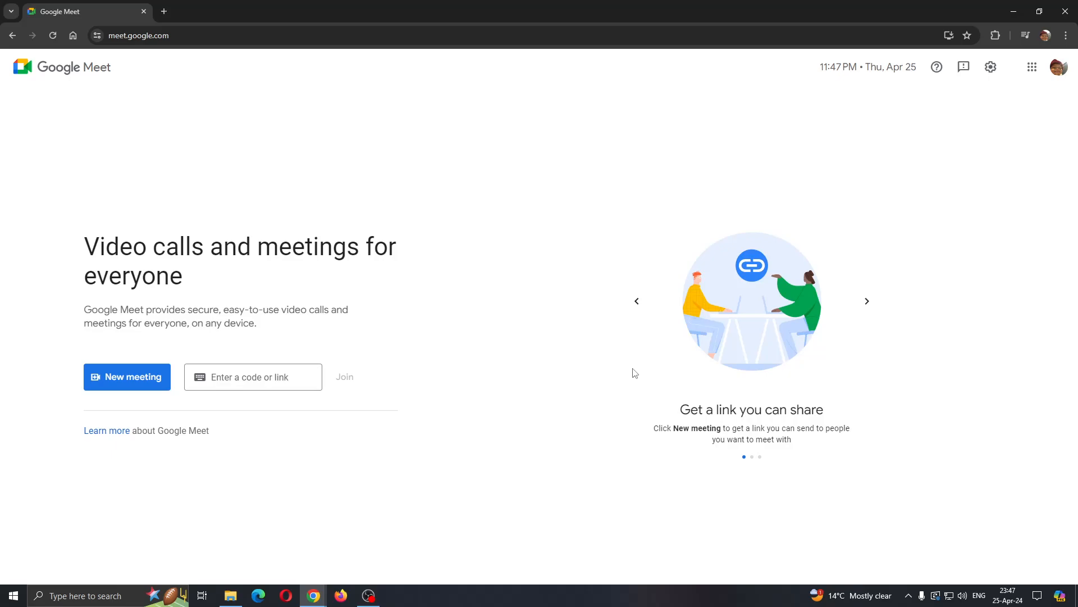
mouse_move(580, 351)
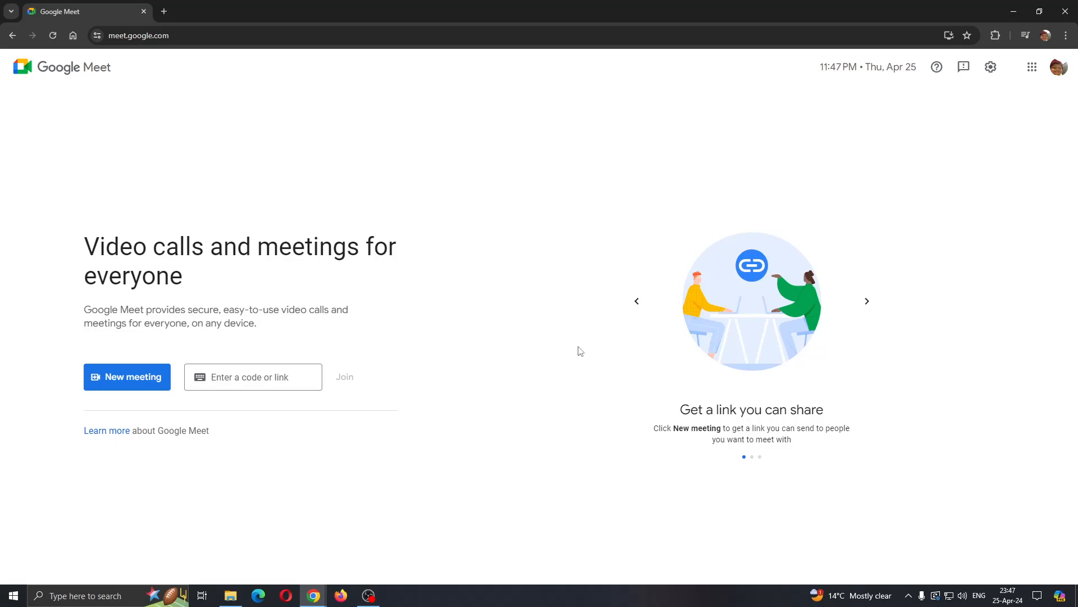